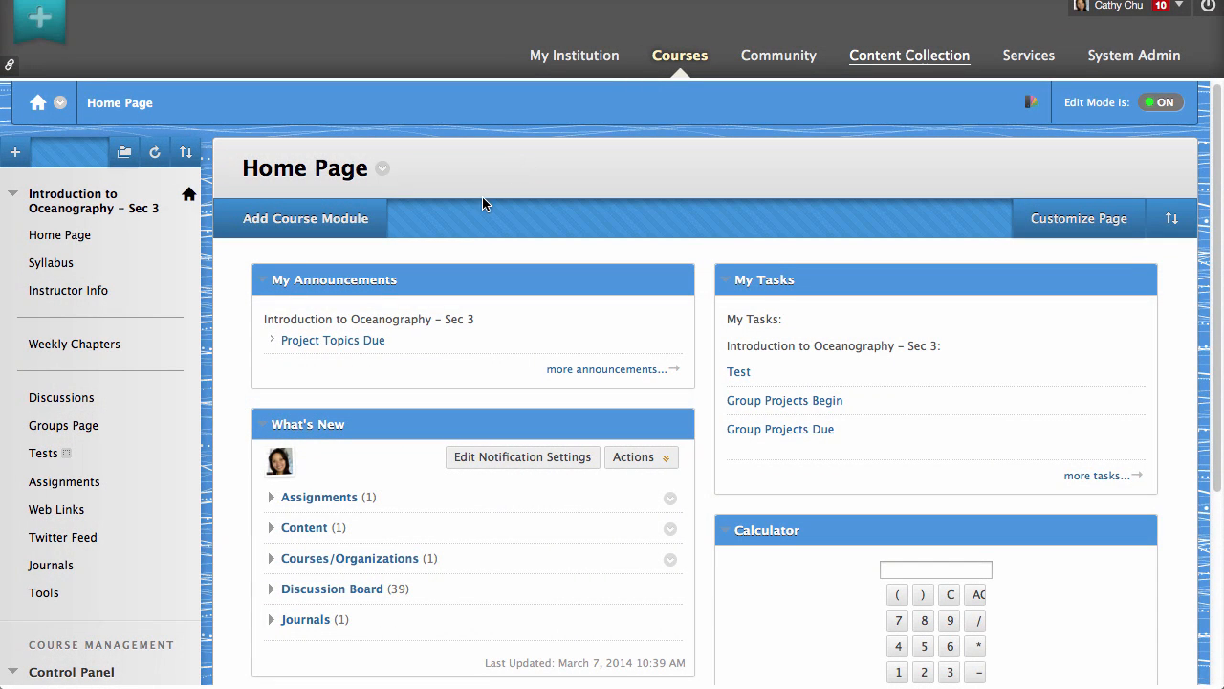
Step: Bring up the Add Module catalogue from the Home Page and browse its All category
left_click(305, 218)
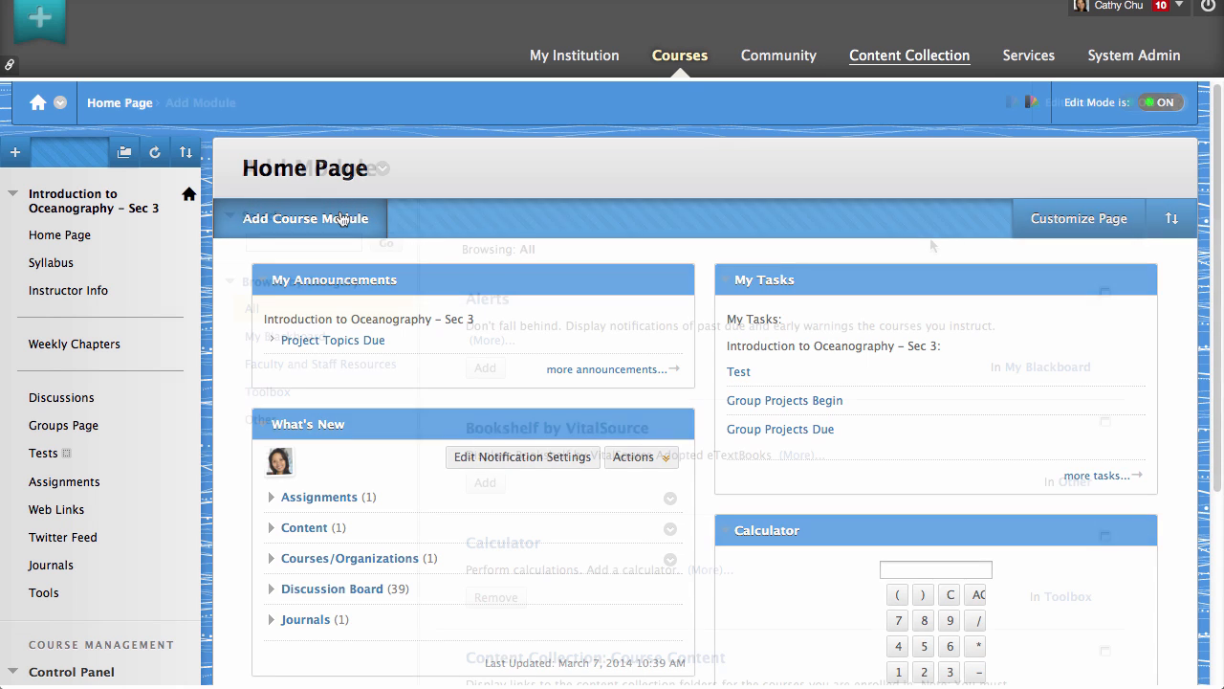
left_click(302, 219)
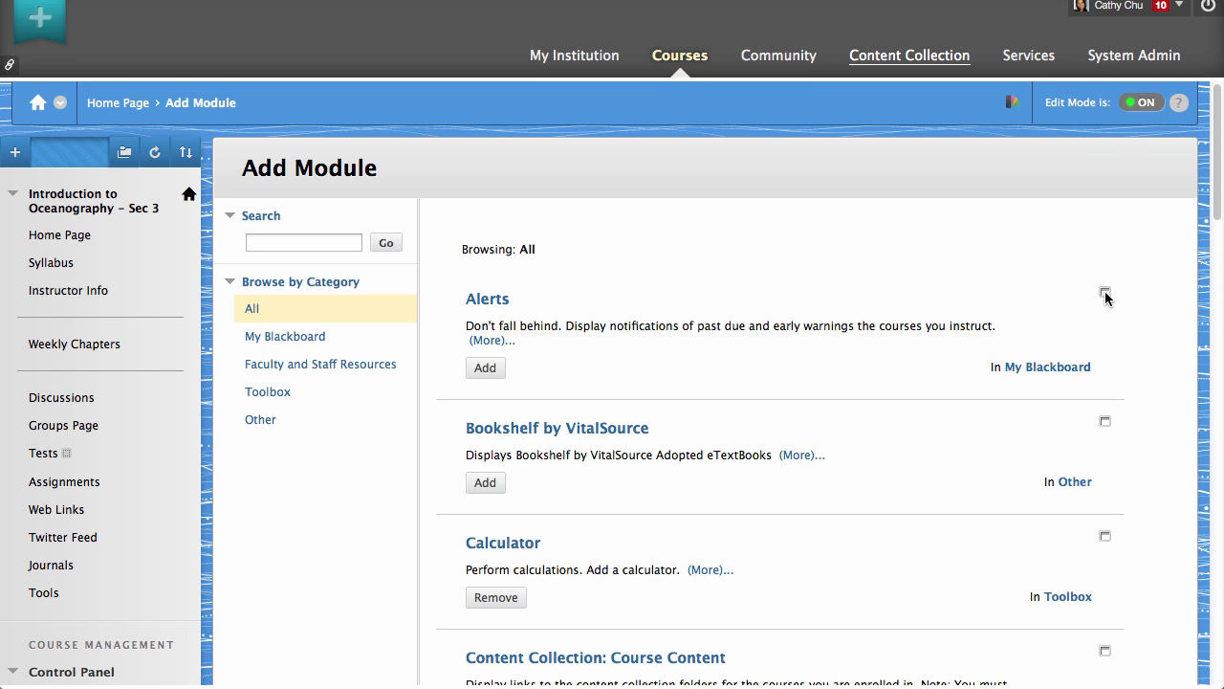
left_click(486, 367)
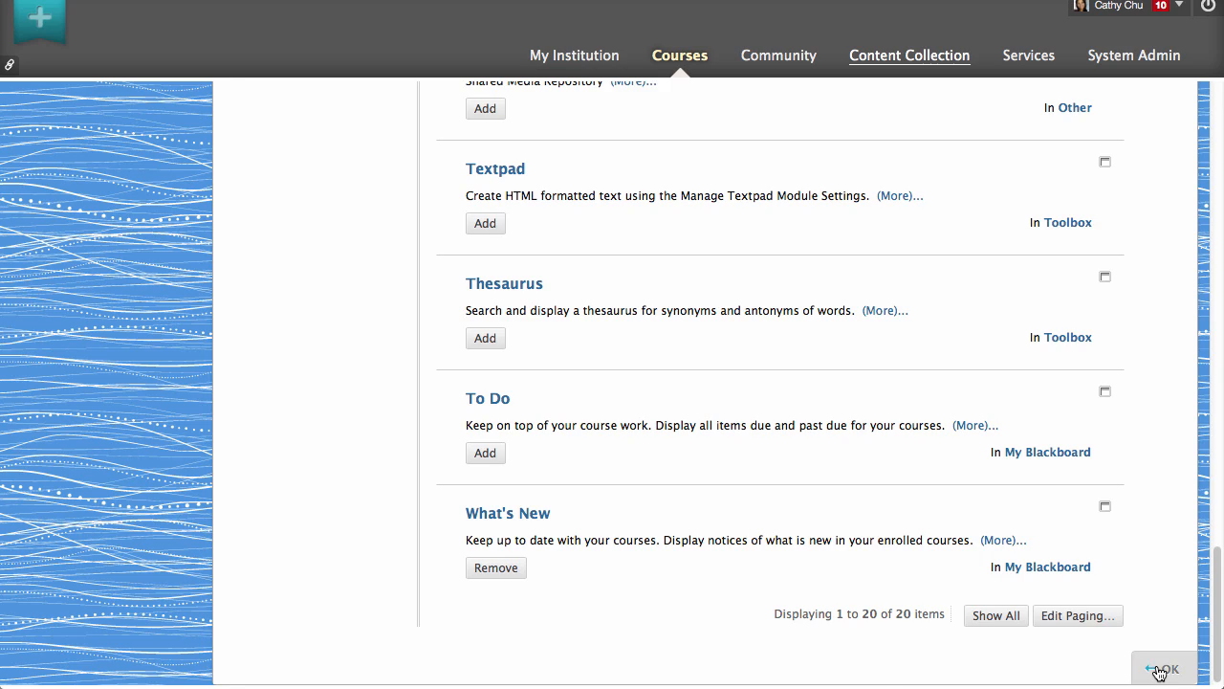
Step: Confirm adding the Alerts module so it appears above My Tasks on the home page
left_click(1163, 665)
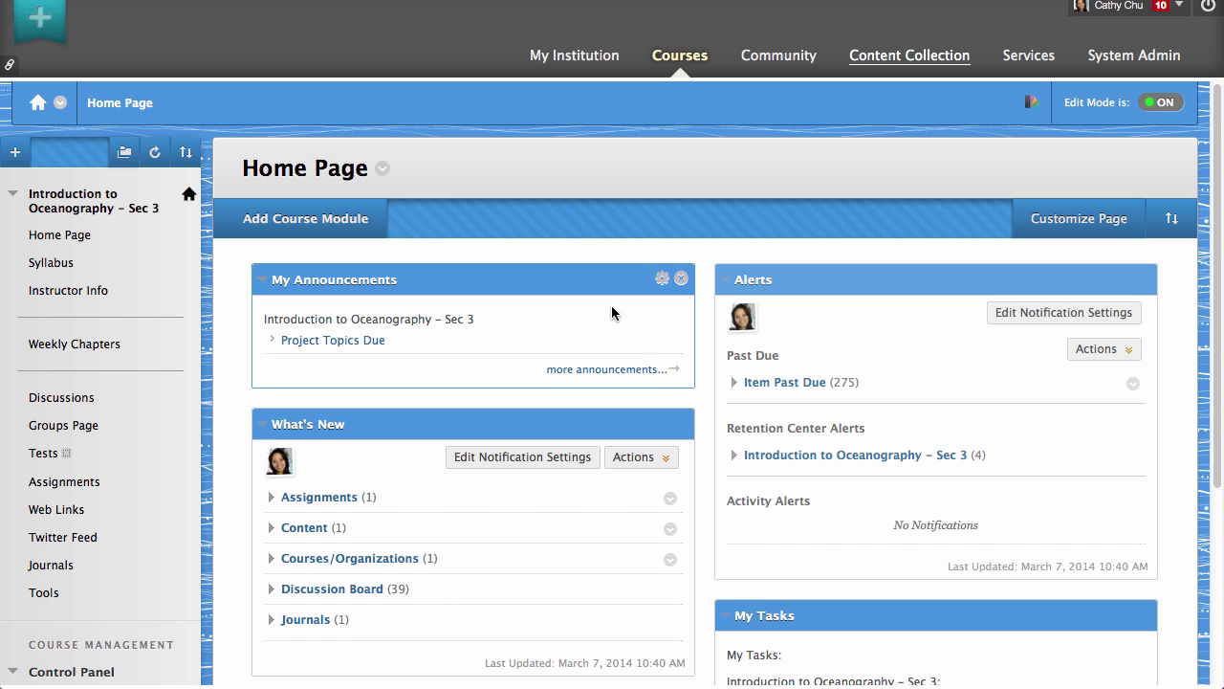
Step: Rename the home page to 'Course Dashboard' through its Edit settings and submit
left_click(383, 169)
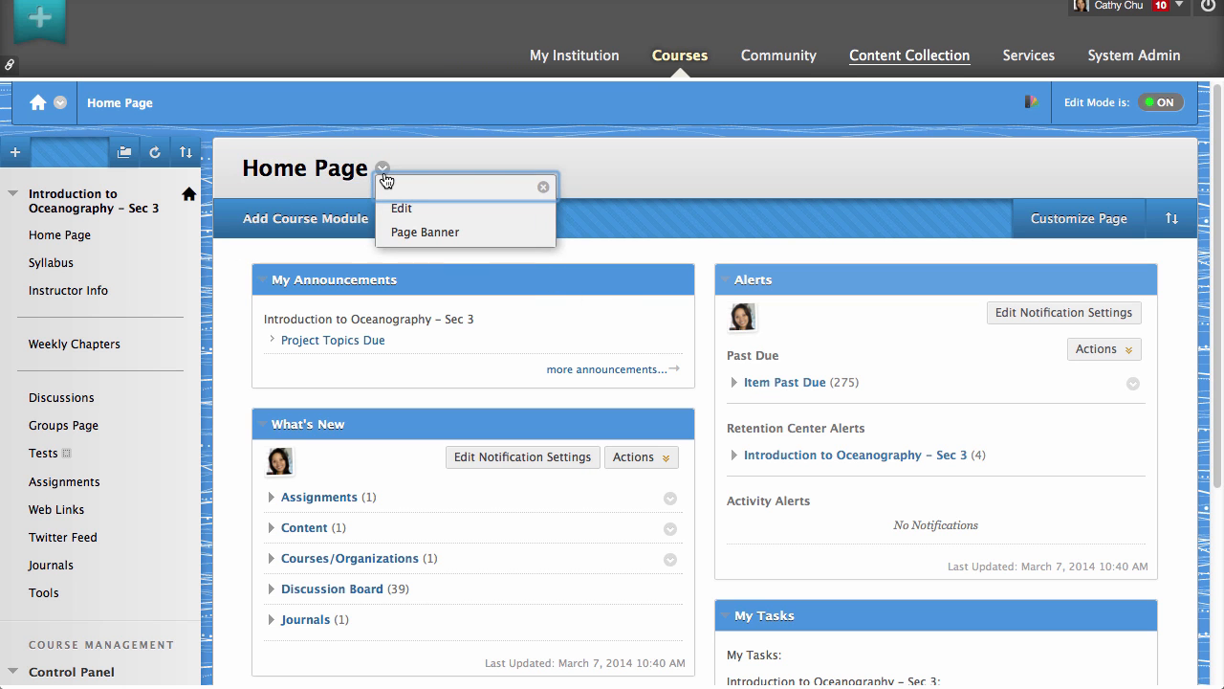
left_click(402, 208)
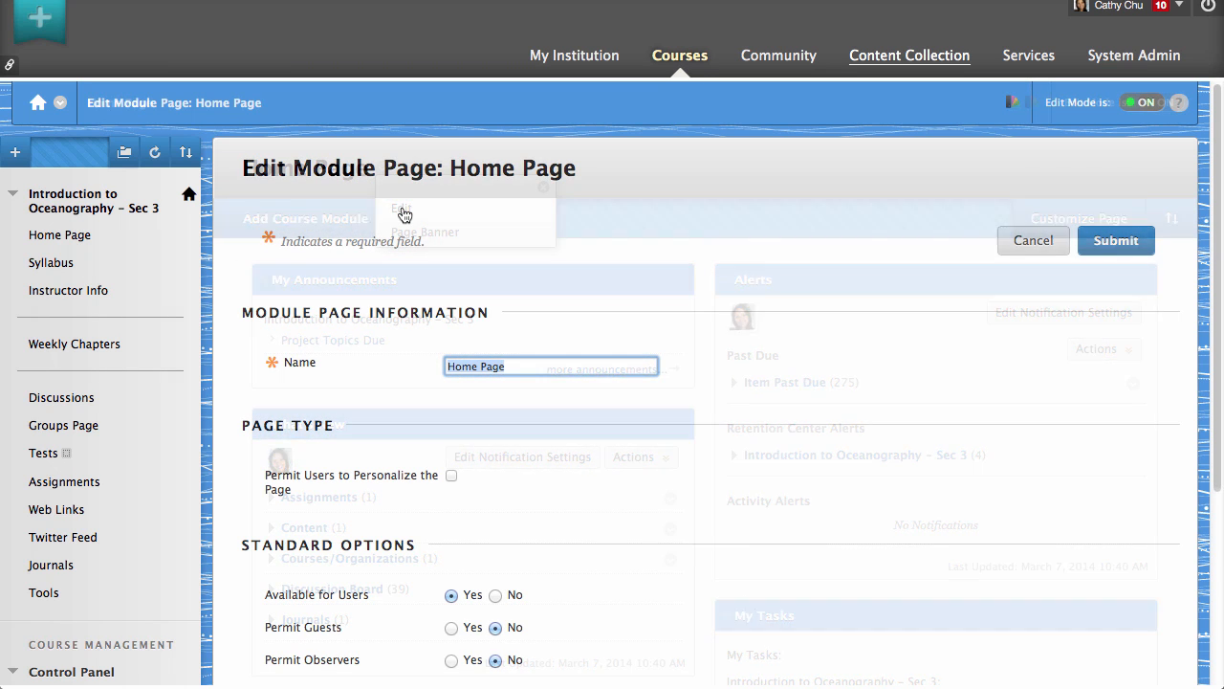
type("Course Dashboard")
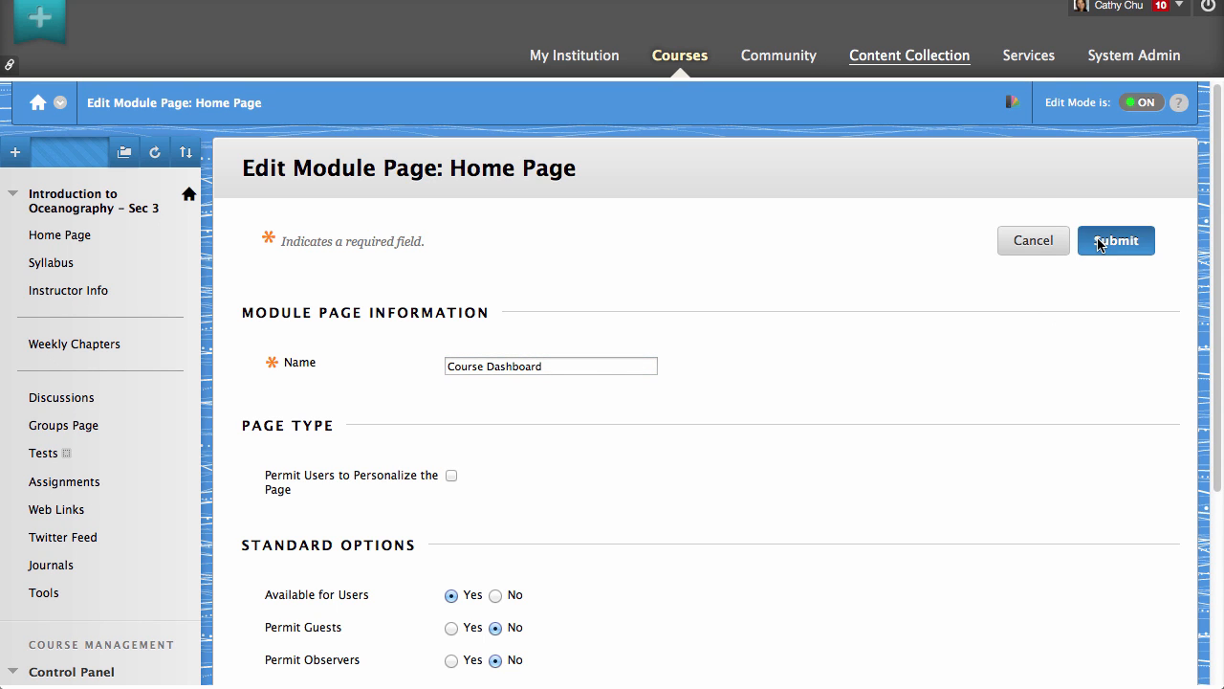
left_click(1115, 241)
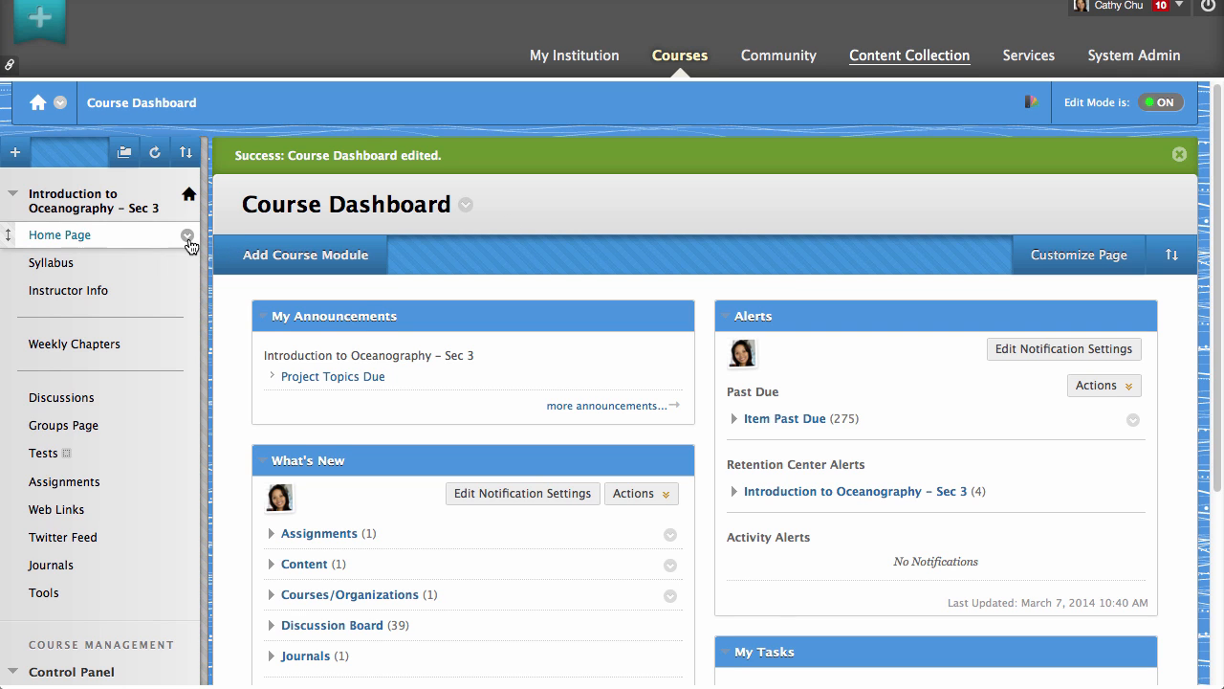
Step: Begin renaming the Home Page course-menu entry to 'Course Dashboard'
left_click(188, 234)
type("Course Dashboard")
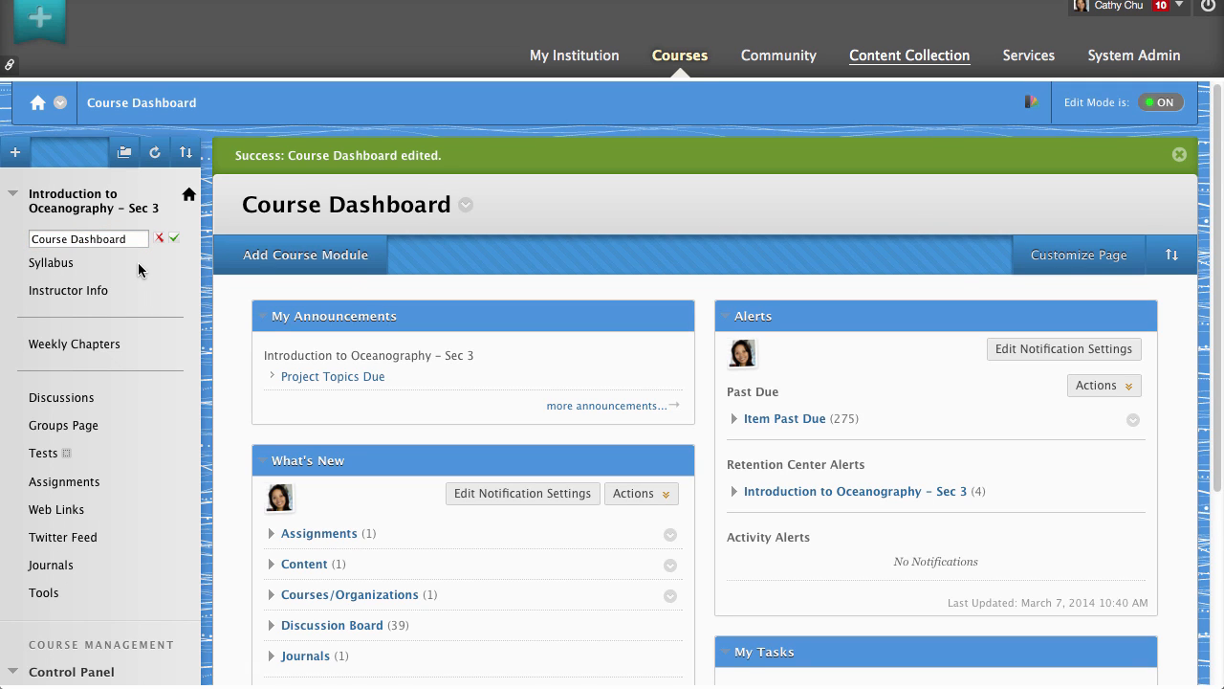
mouse_move(149, 272)
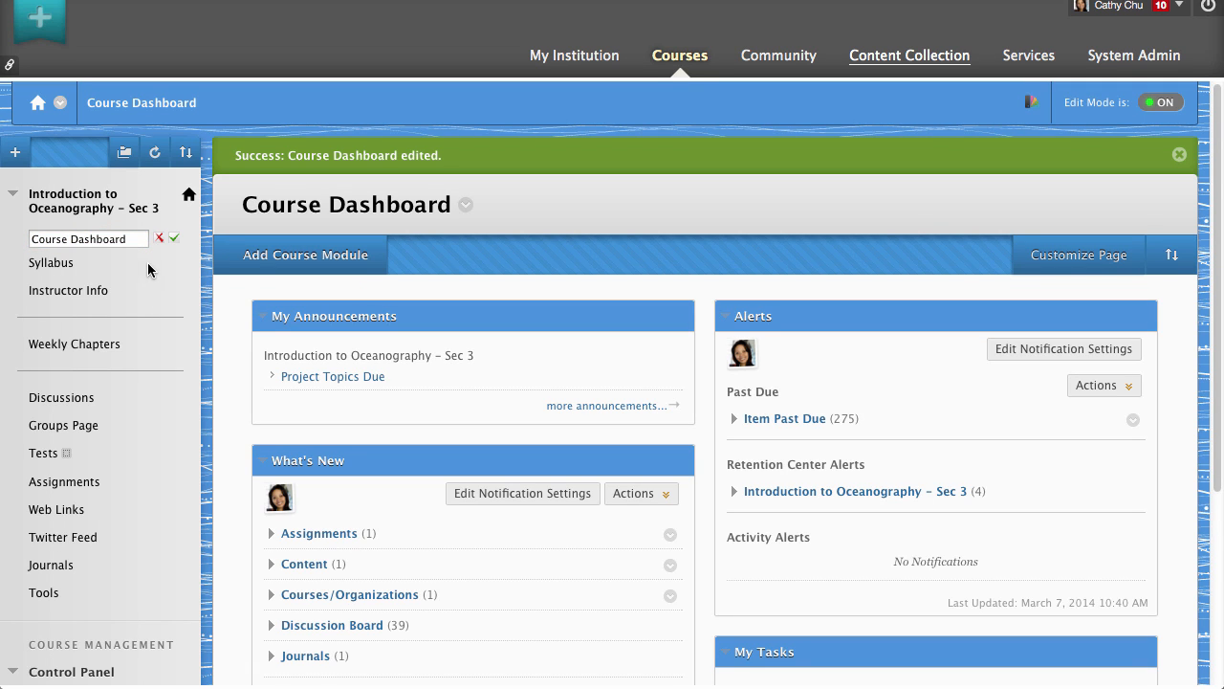